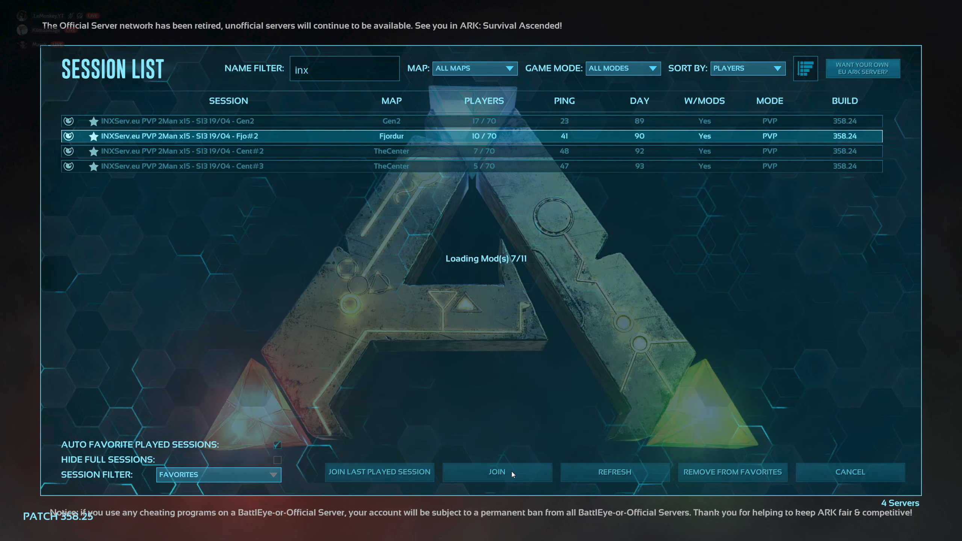
Cancel the server join, close ARK and return to its Steam library page
left_click(496, 472)
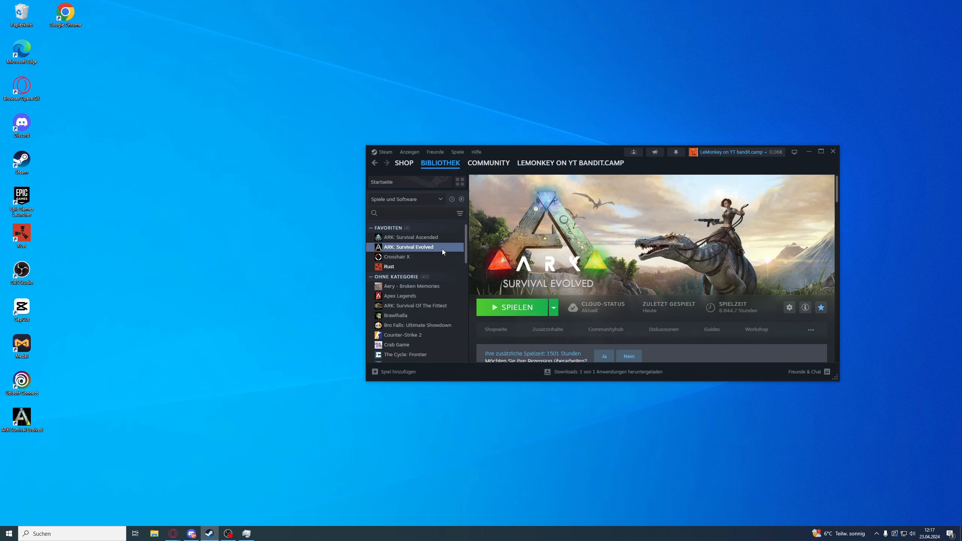
Browse ARK's installed files from its Steam Properties to open the local folder
left_click(790, 307)
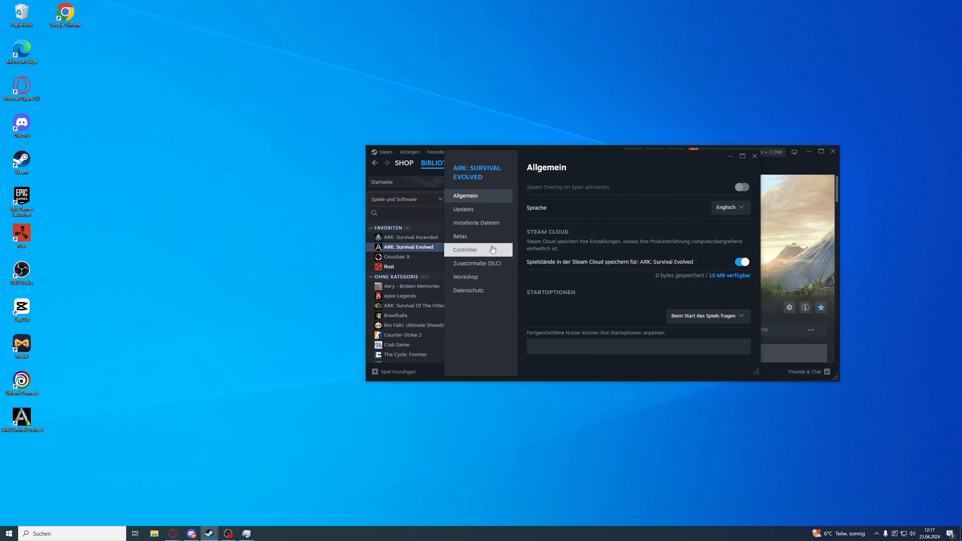
left_click(477, 223)
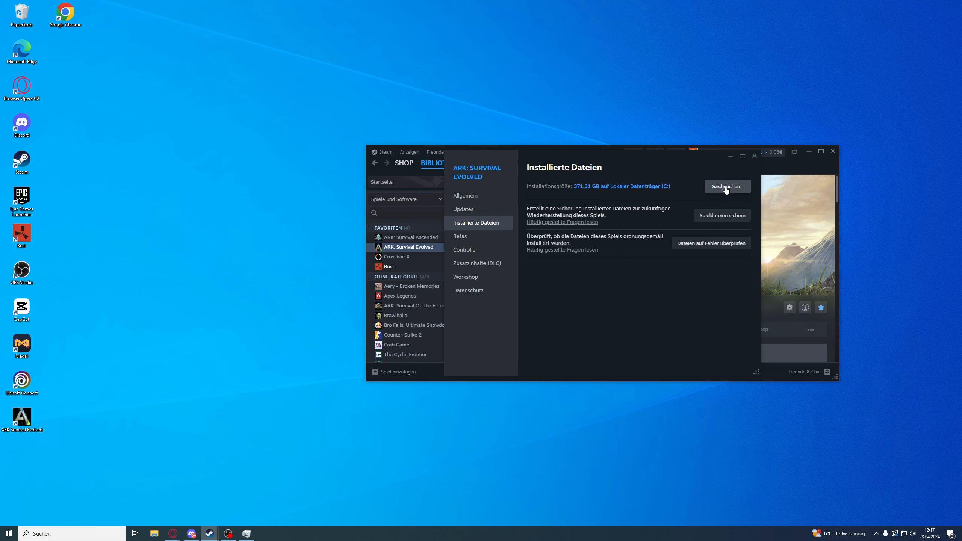
left_click(727, 186)
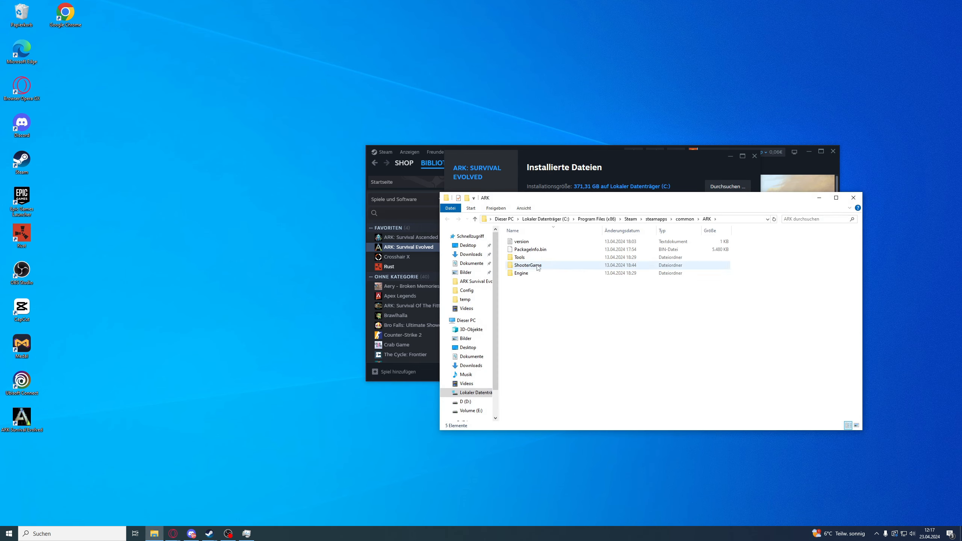
Open ShooterGame\Content\Movies and view the LoadingScreen video's Properties
double_click(528, 265)
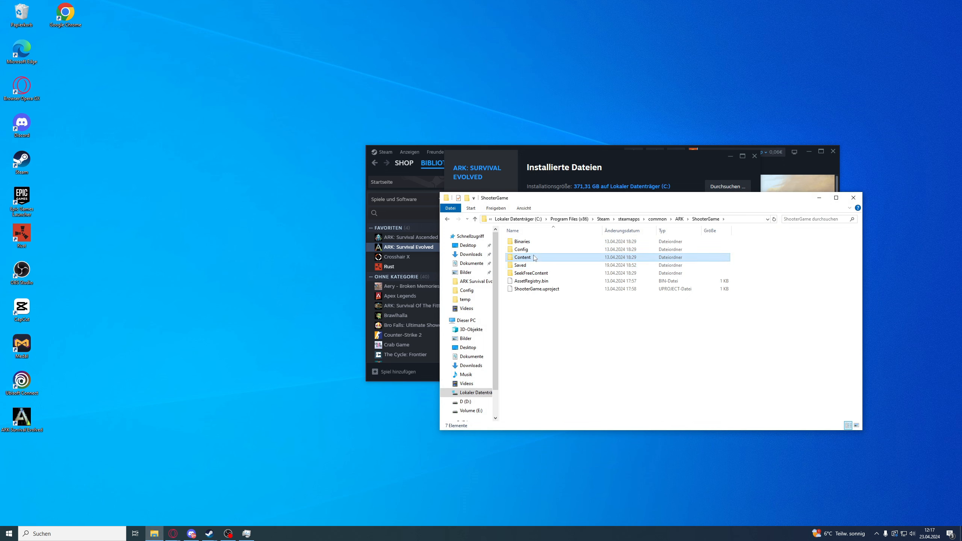
double_click(523, 257)
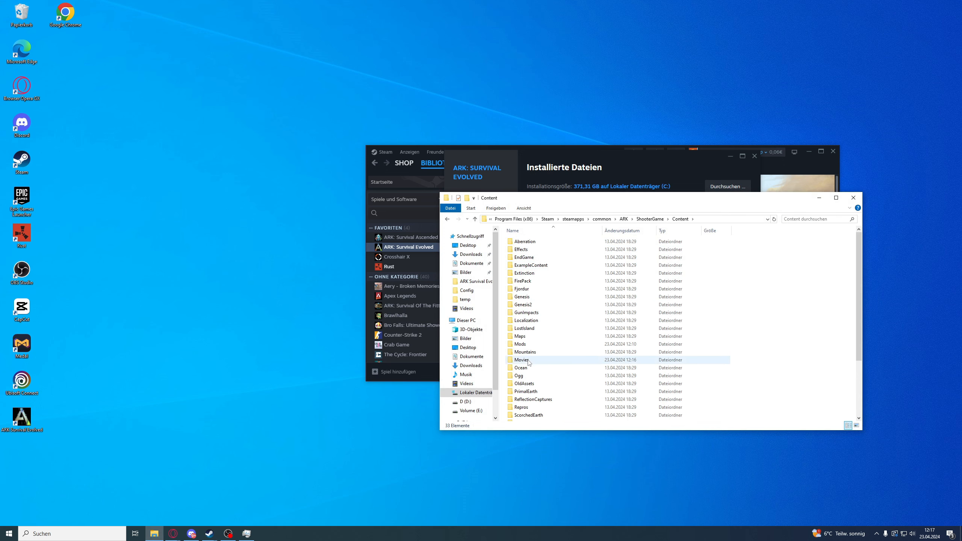
double_click(521, 360)
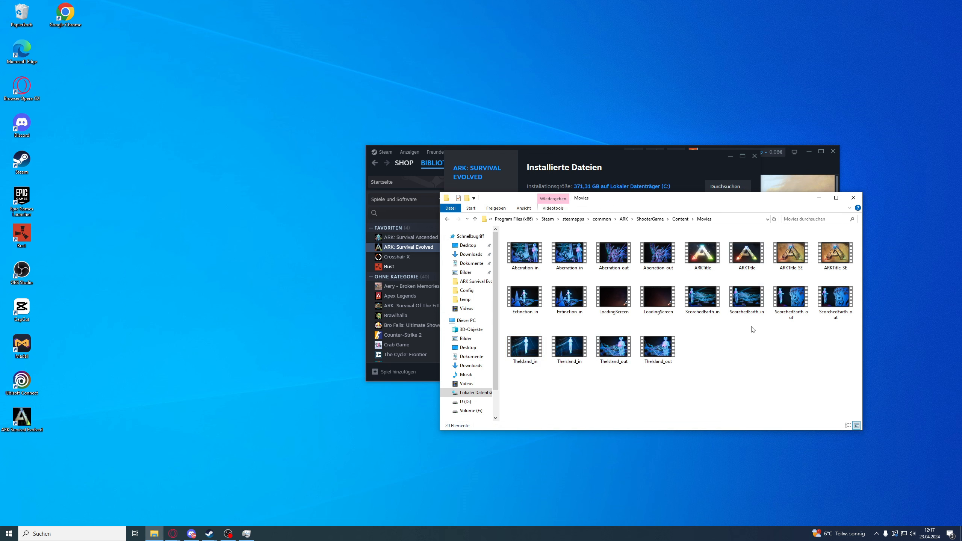
mouse_move(614, 296)
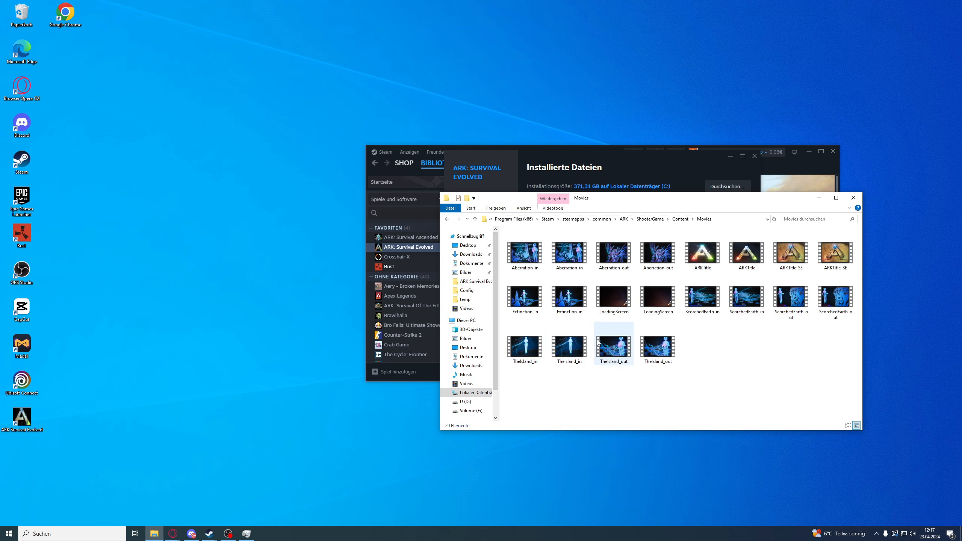
left_click(746, 251)
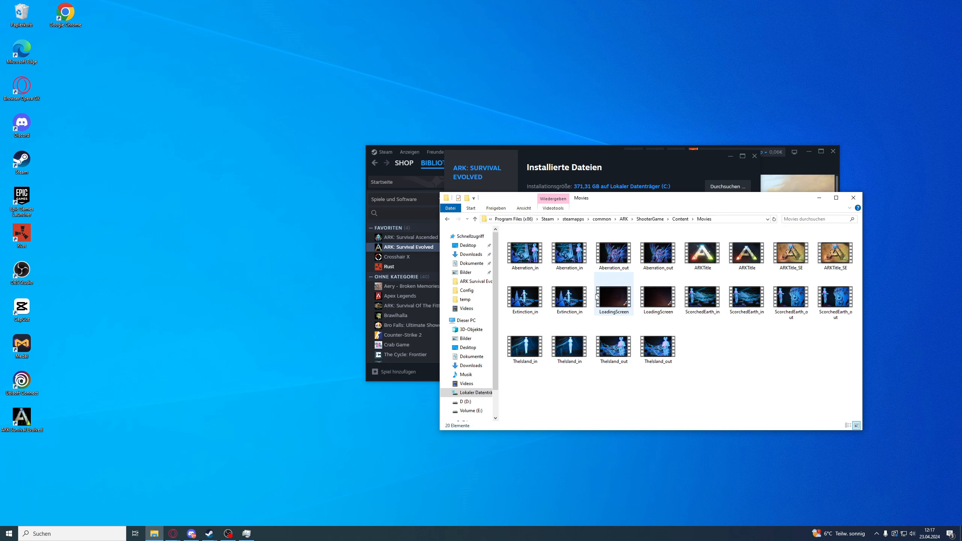
mouse_move(596, 278)
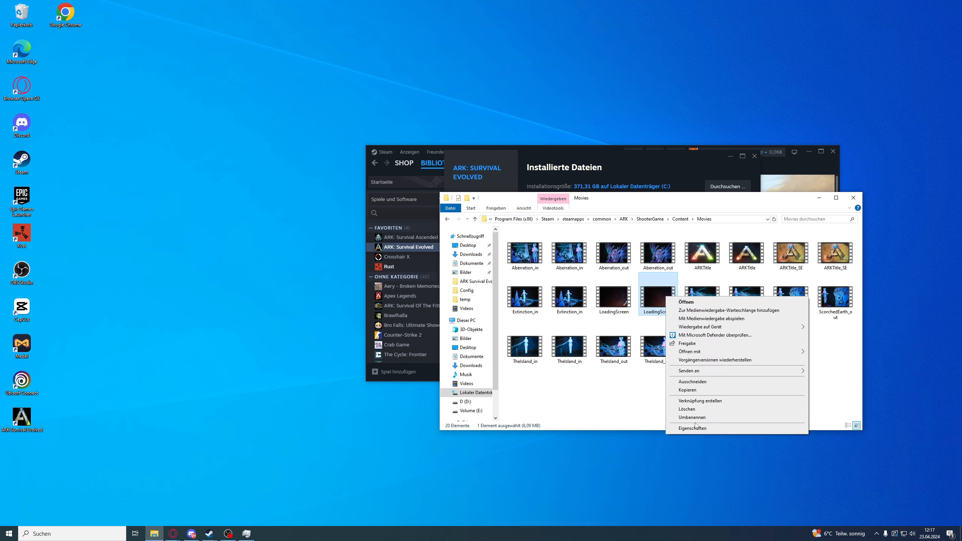
left_click(692, 428)
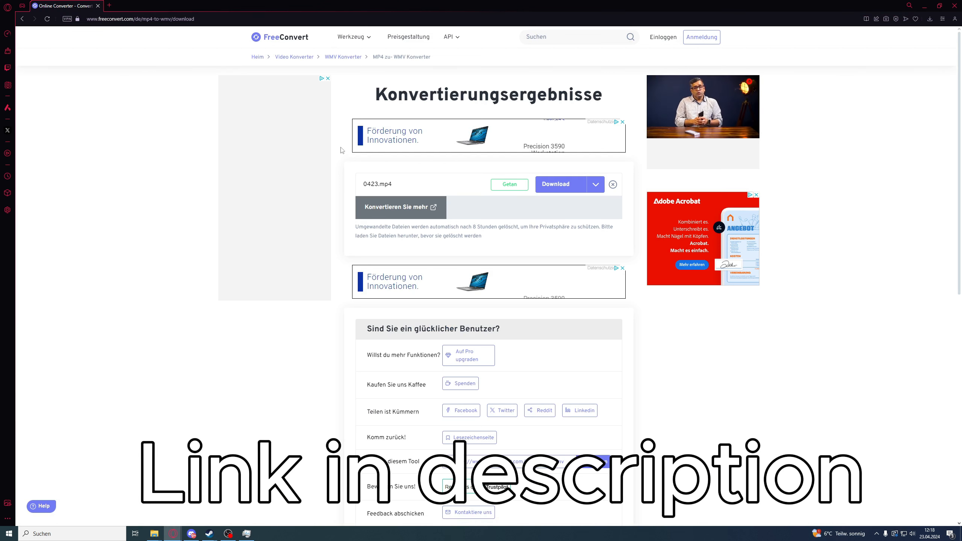
Upload 0423.mp4 to FreeConvert, convert it to WMV and download 0423.wmv
left_click(612, 184)
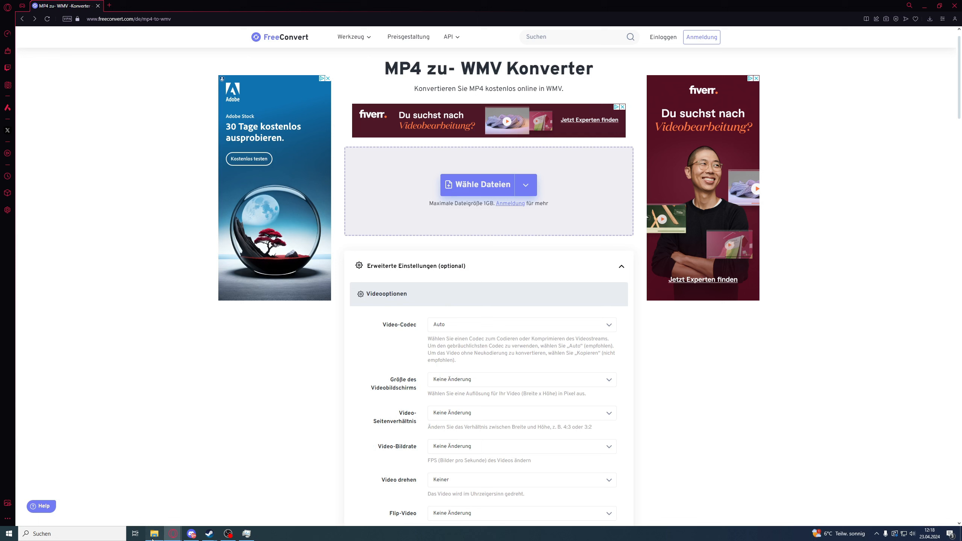
left_click(481, 185)
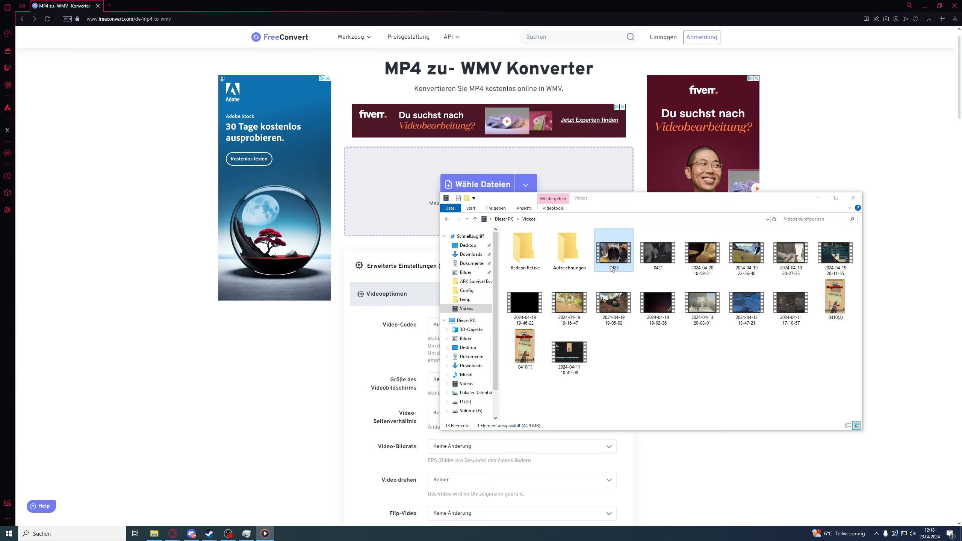
double_click(613, 249)
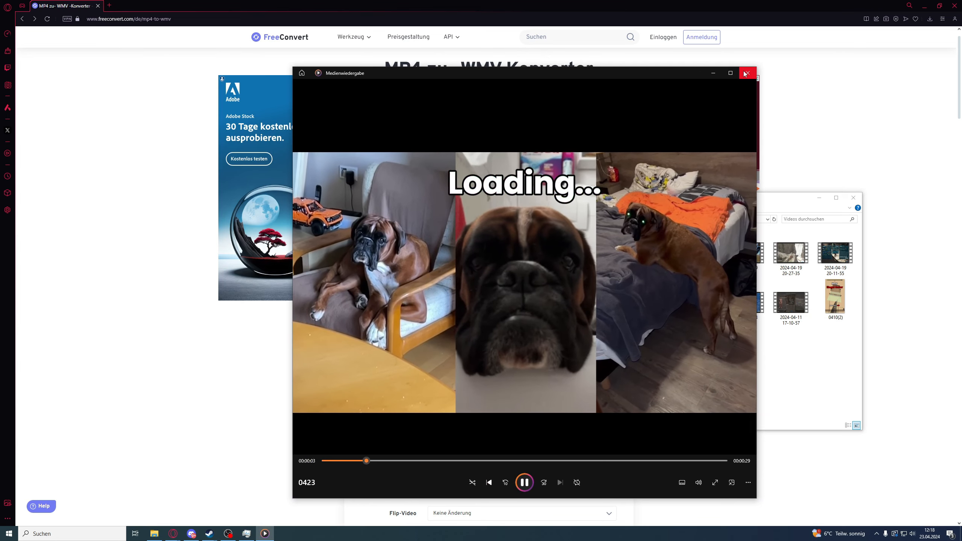
left_click(746, 73)
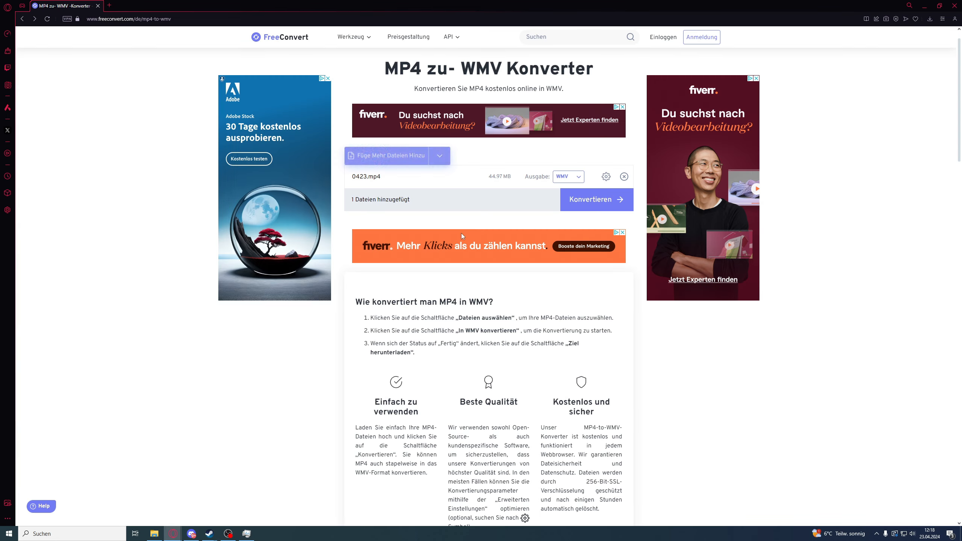
left_click(595, 199)
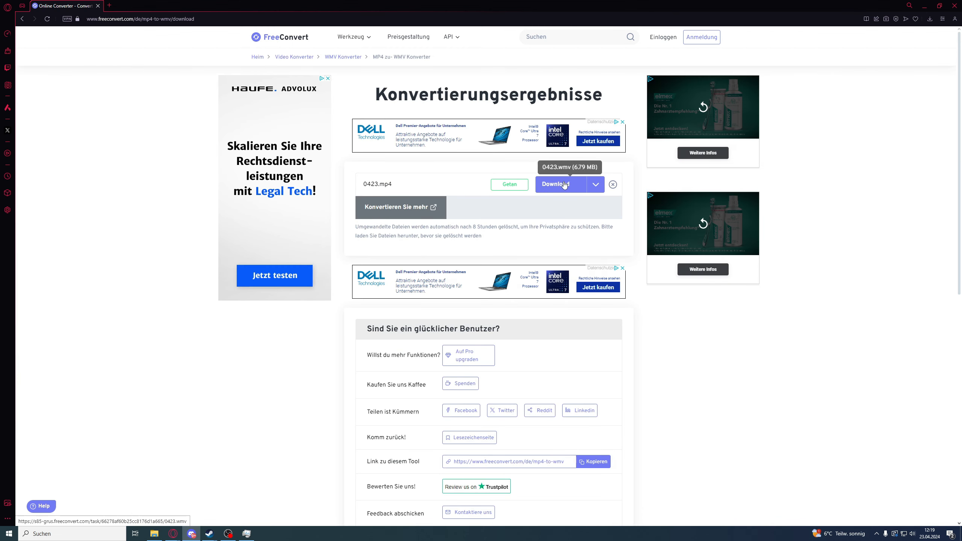
left_click(557, 184)
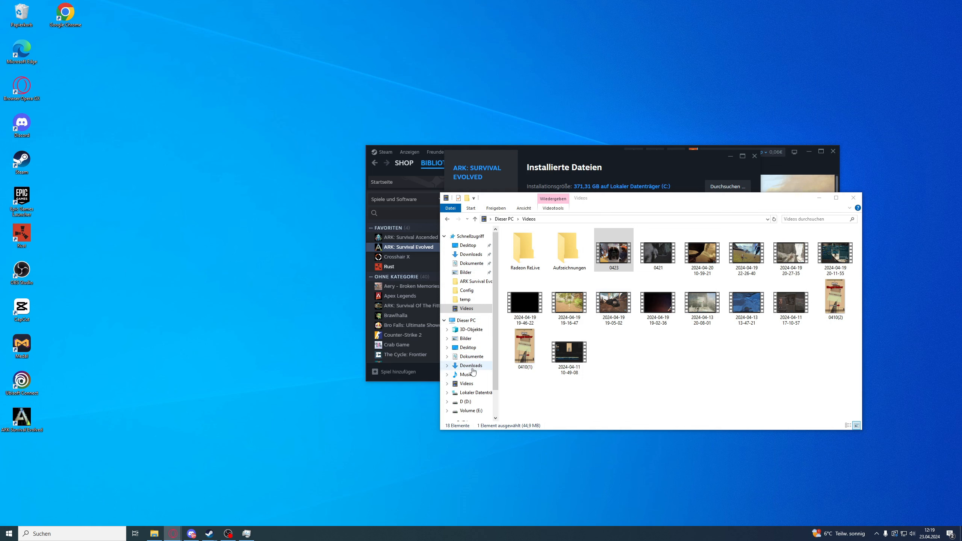
Copy the downloaded 0423 (1) WMV from Downloads and return to ShooterGame\Content
left_click(471, 365)
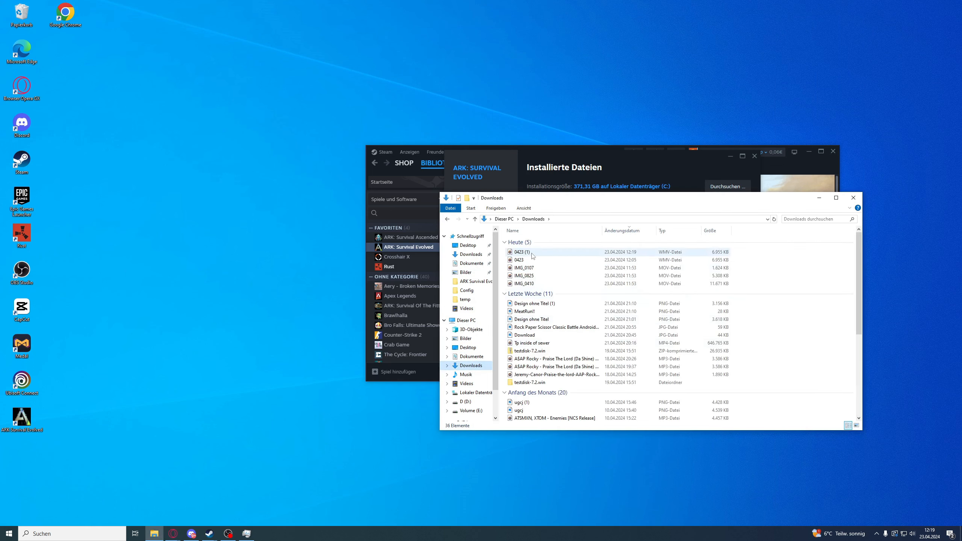
left_click(520, 252)
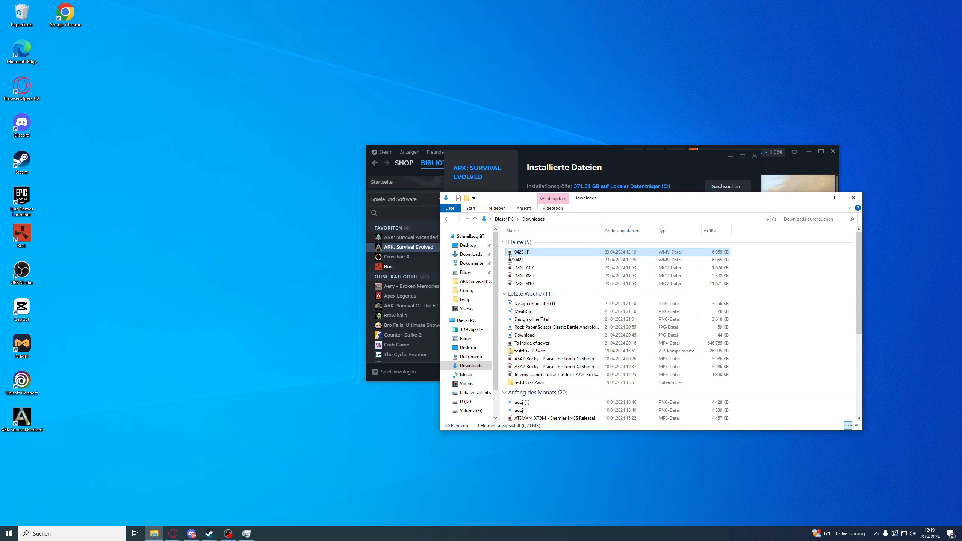
right_click(522, 252)
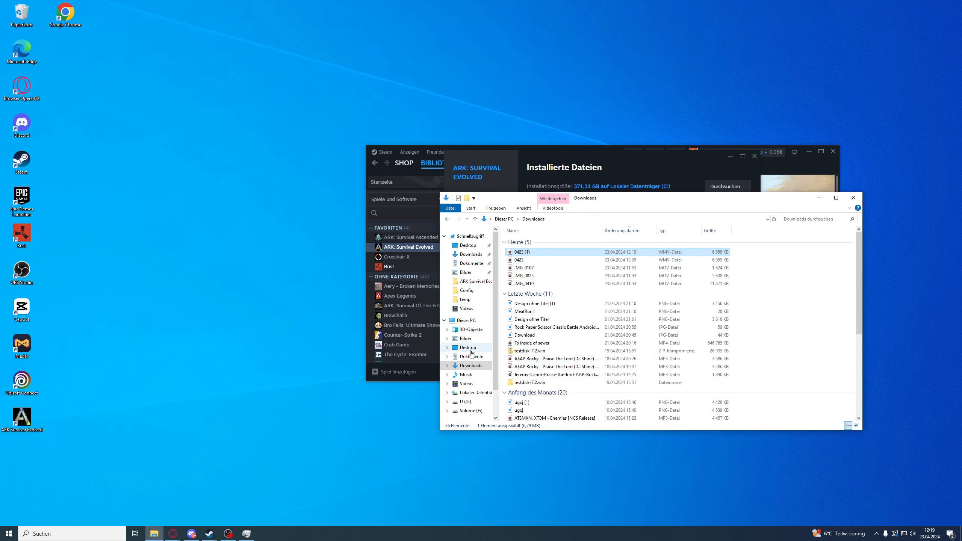
right_click(408, 247)
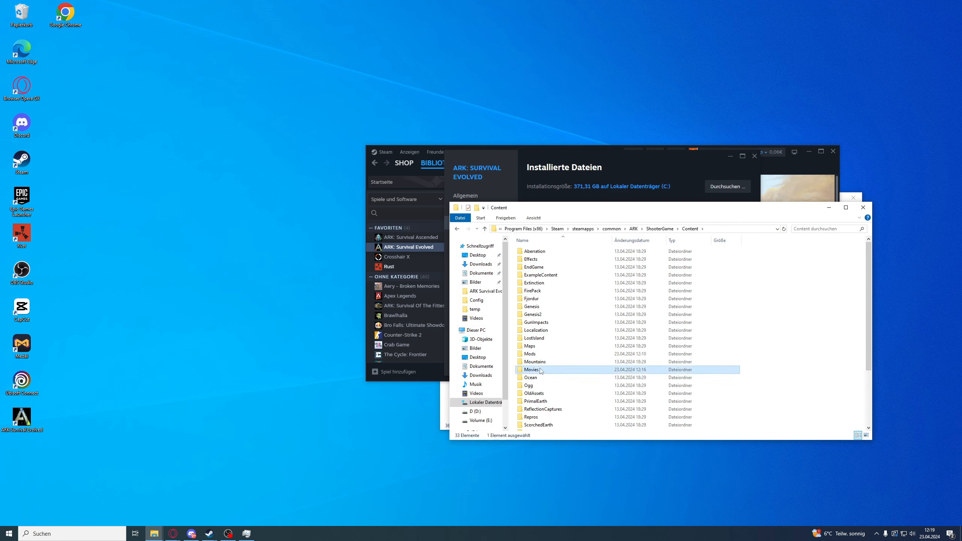
Paste 0423 (1) into the Movies folder and rename it LoadingScreen
double_click(533, 369)
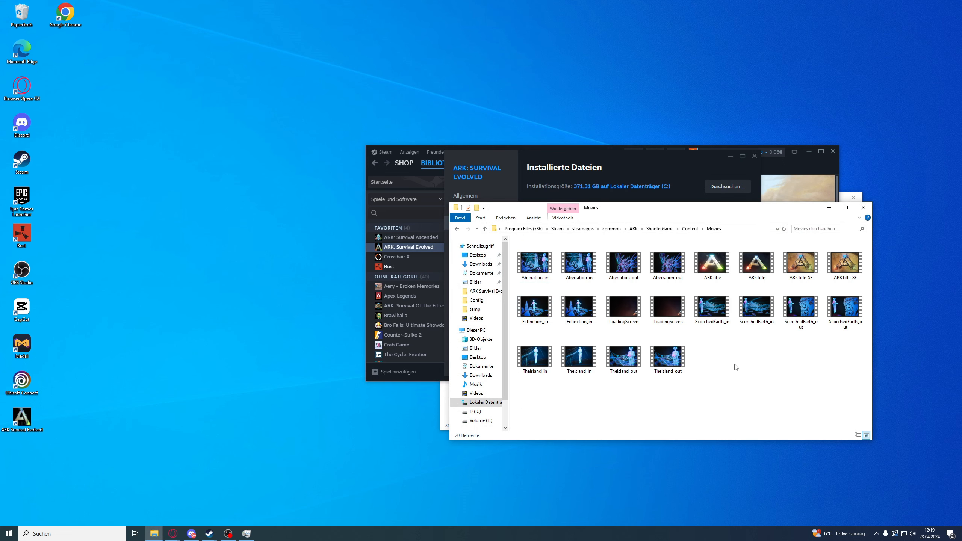
right_click(667, 297)
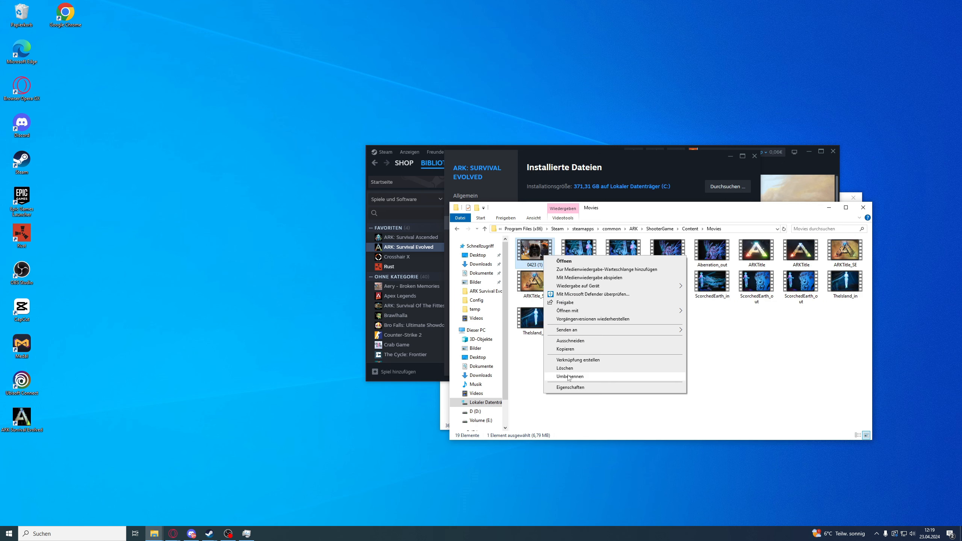
left_click(570, 376)
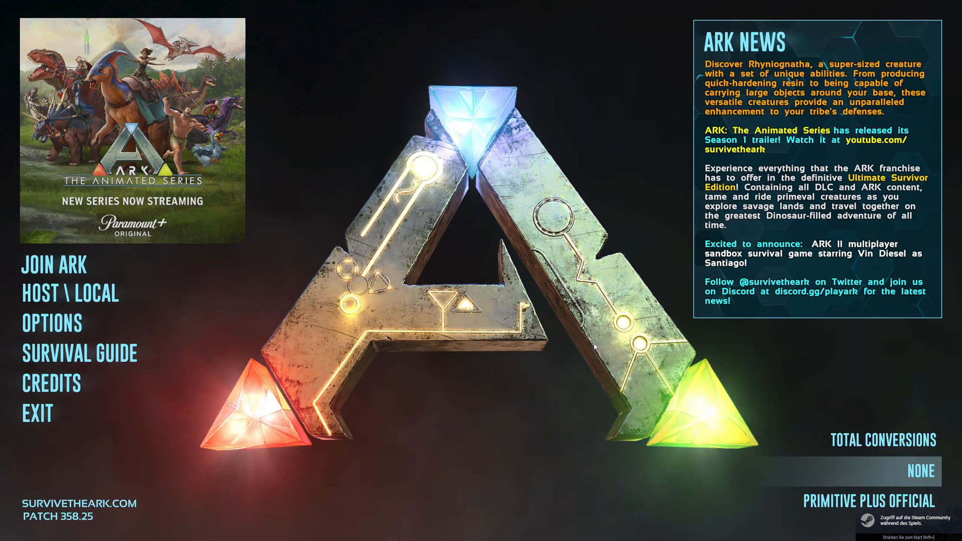
Choose HOST \ LOCAL from ARK's main menu
left_click(70, 293)
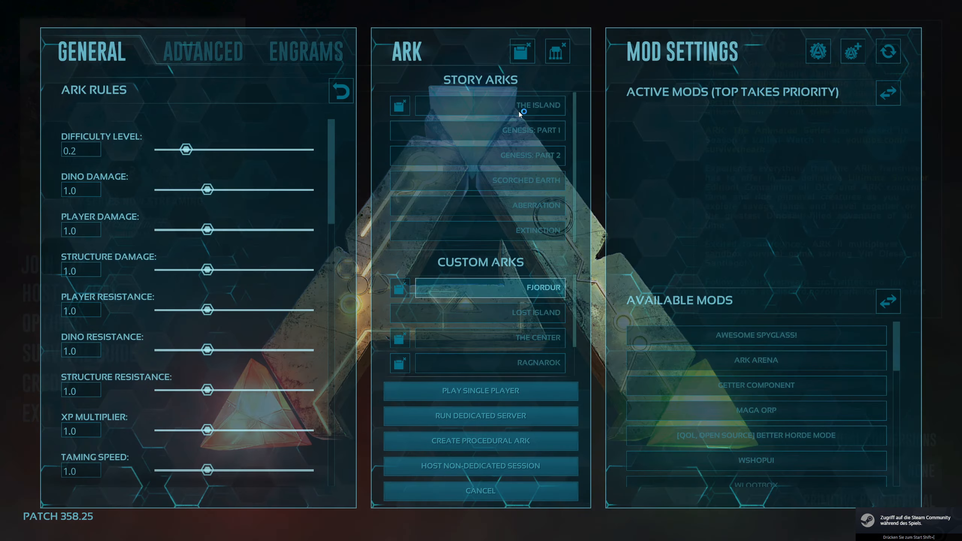